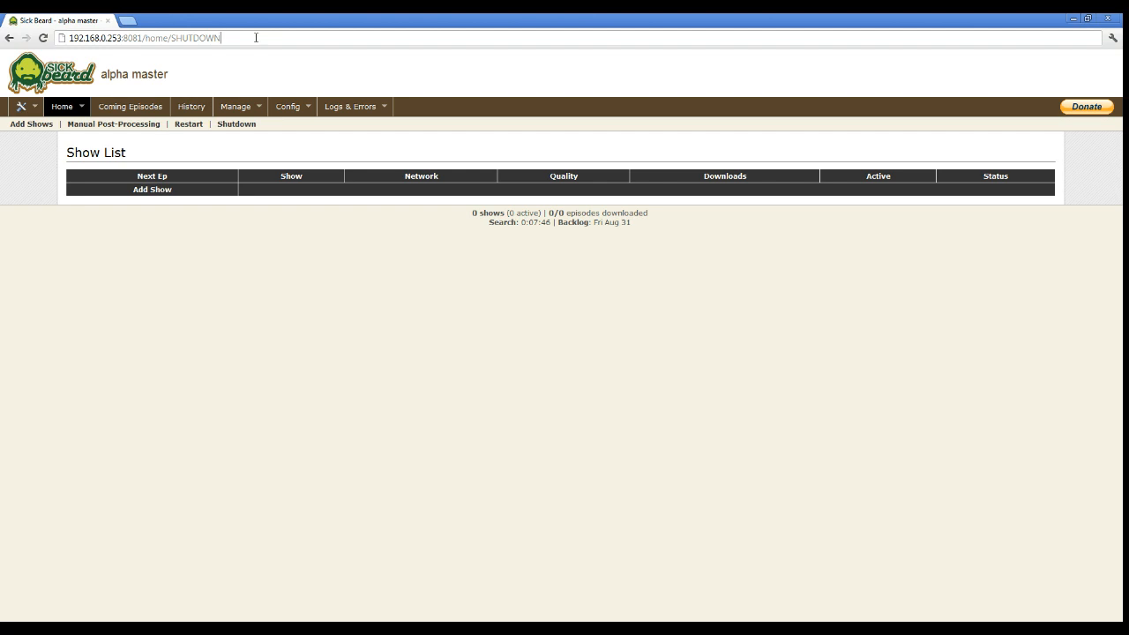
Step: Browse the sickbeard.com Installation guide and then the Configuration page on search settings, providers and post-processing
key("Backspace")
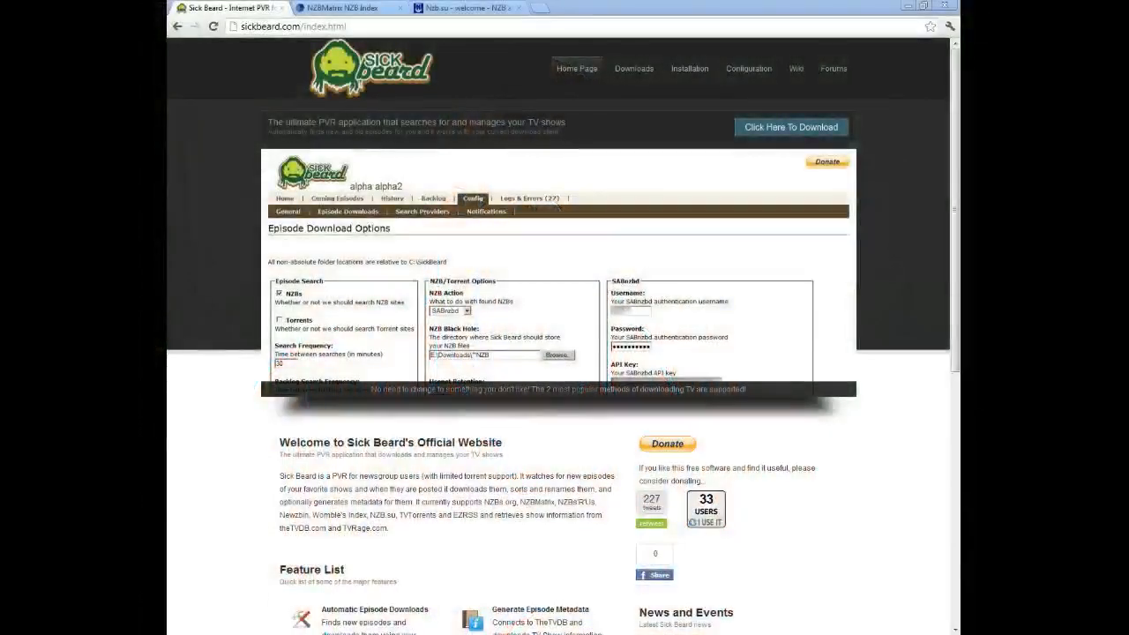
left_click(422, 211)
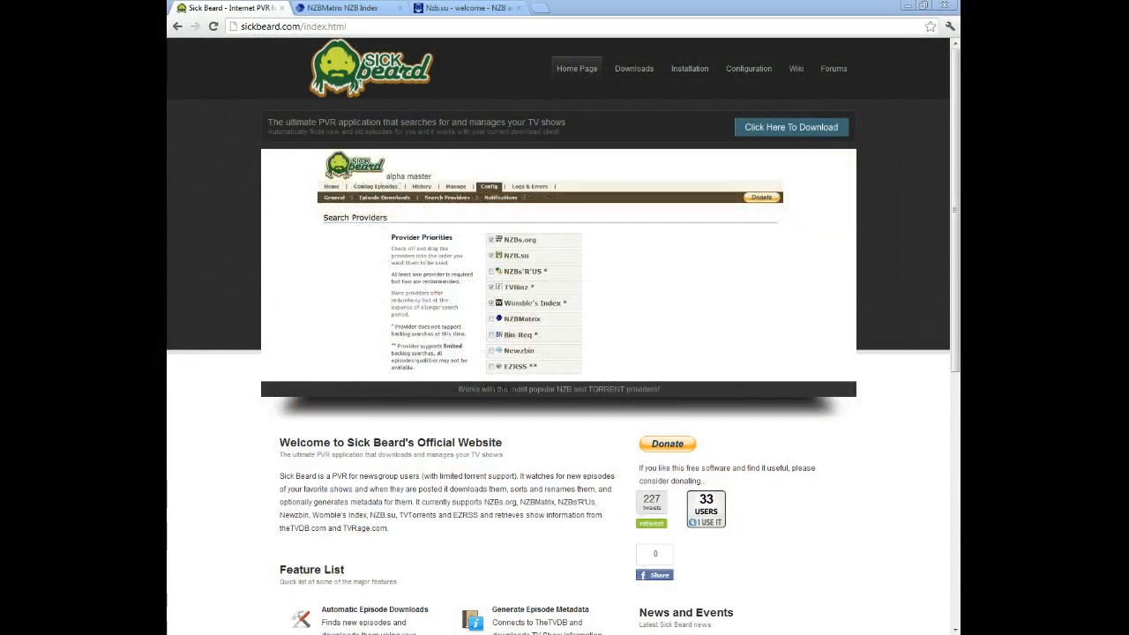
left_click(688, 69)
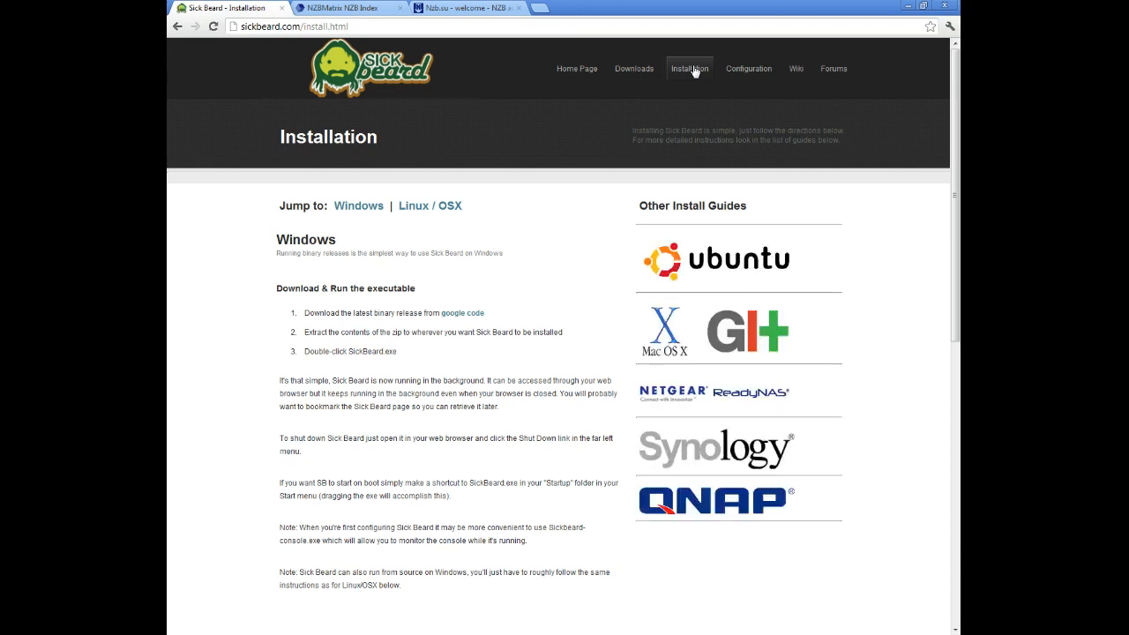
mouse_move(748, 69)
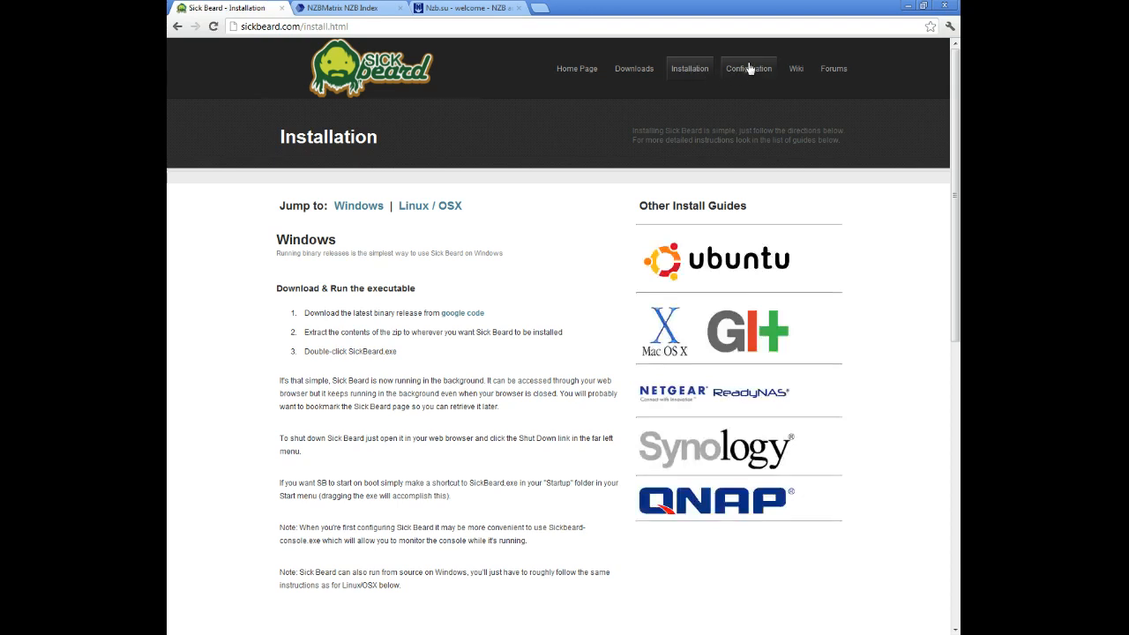
left_click(748, 69)
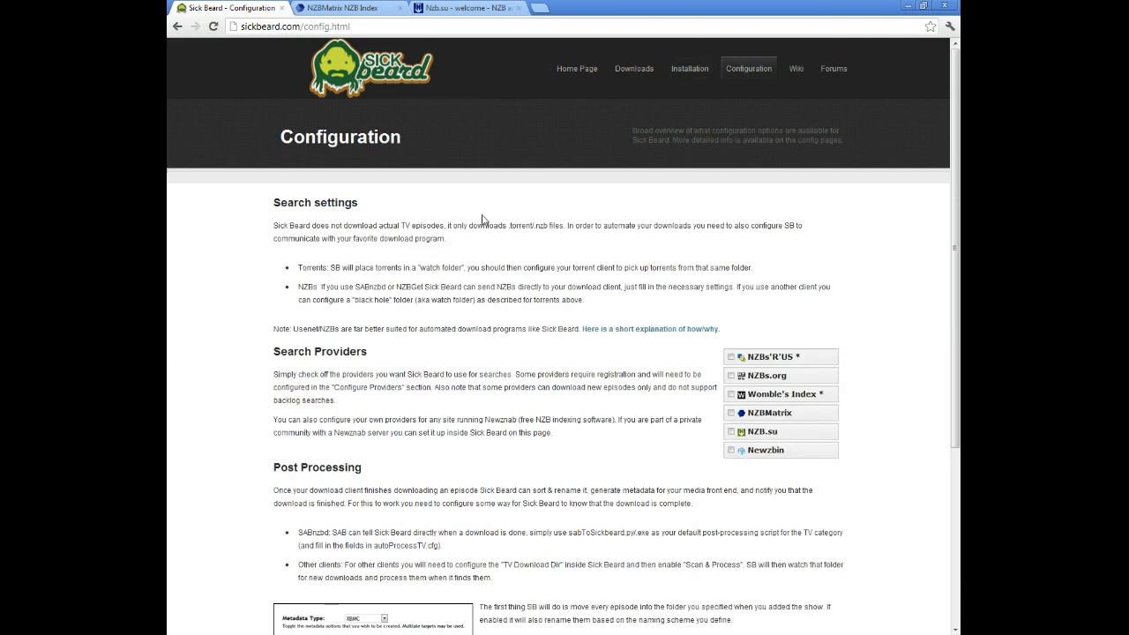
scroll("down", 3)
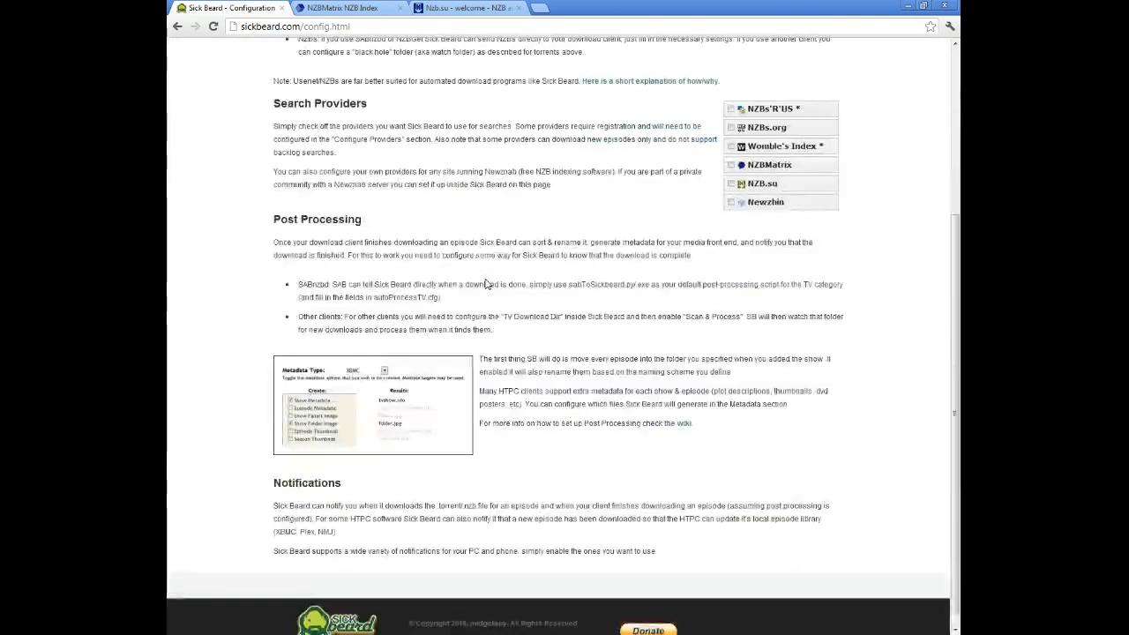
scroll("up", 3)
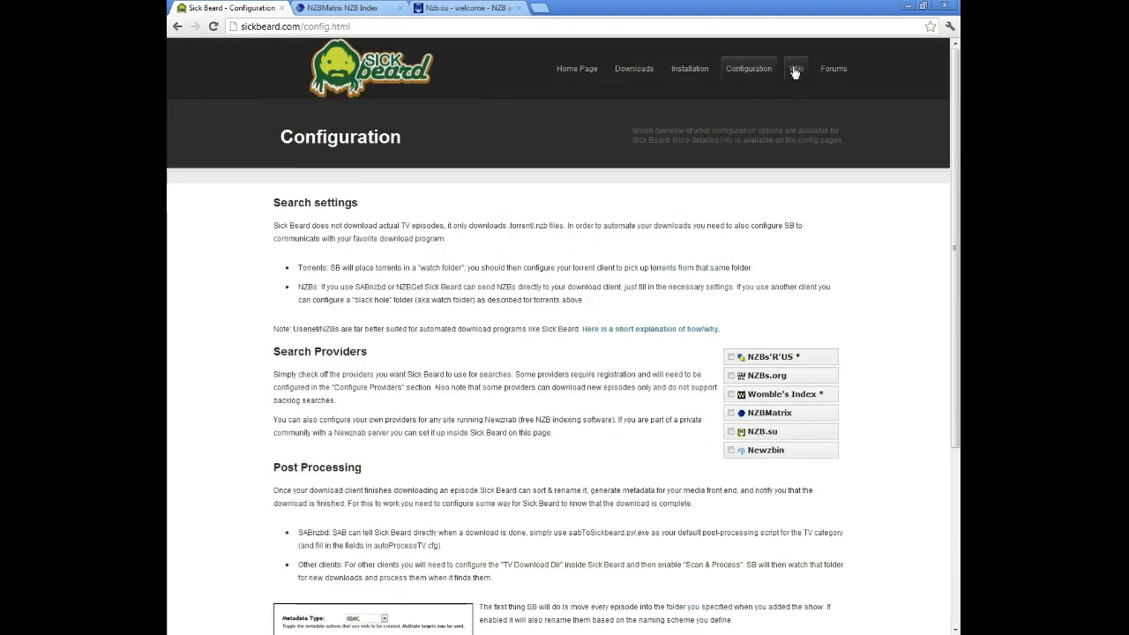
mouse_move(833, 72)
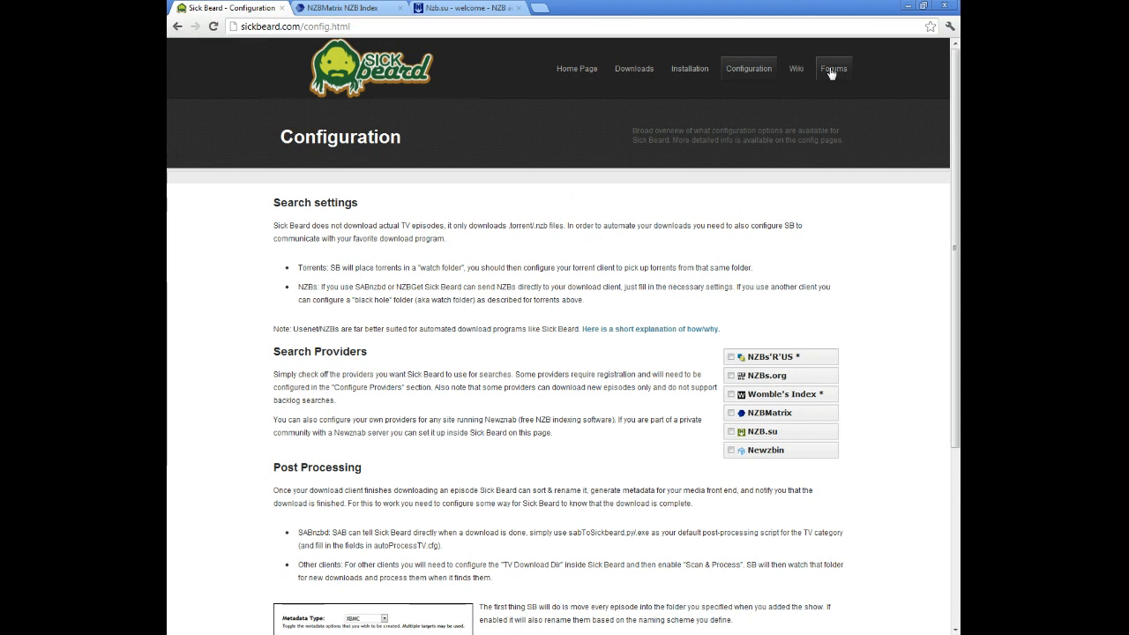
mouse_move(838, 71)
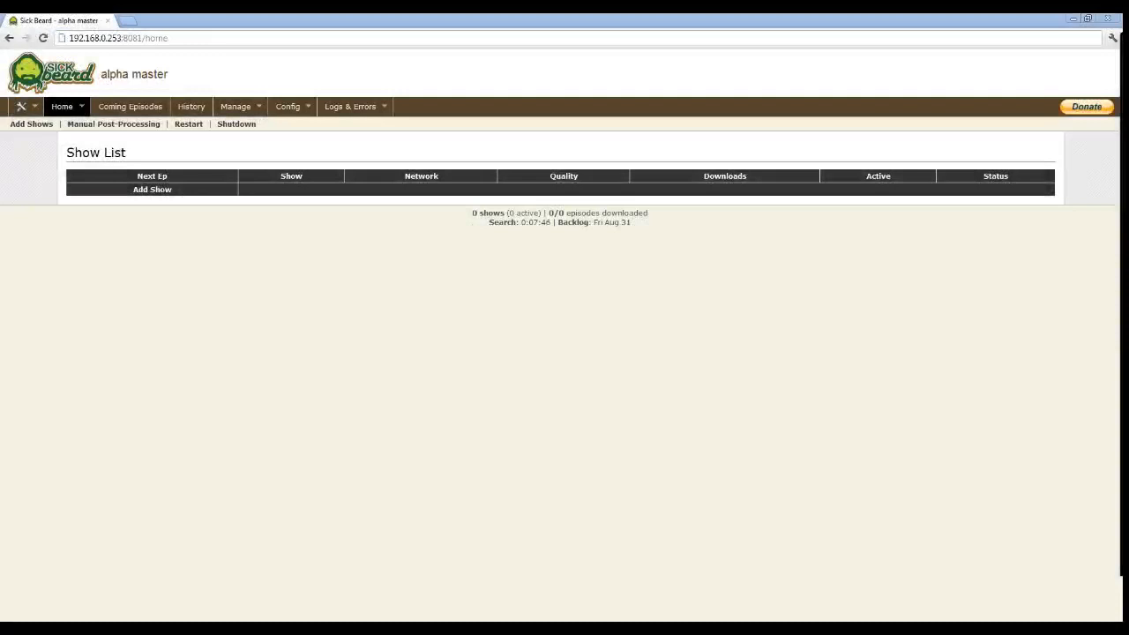
mouse_move(522, 327)
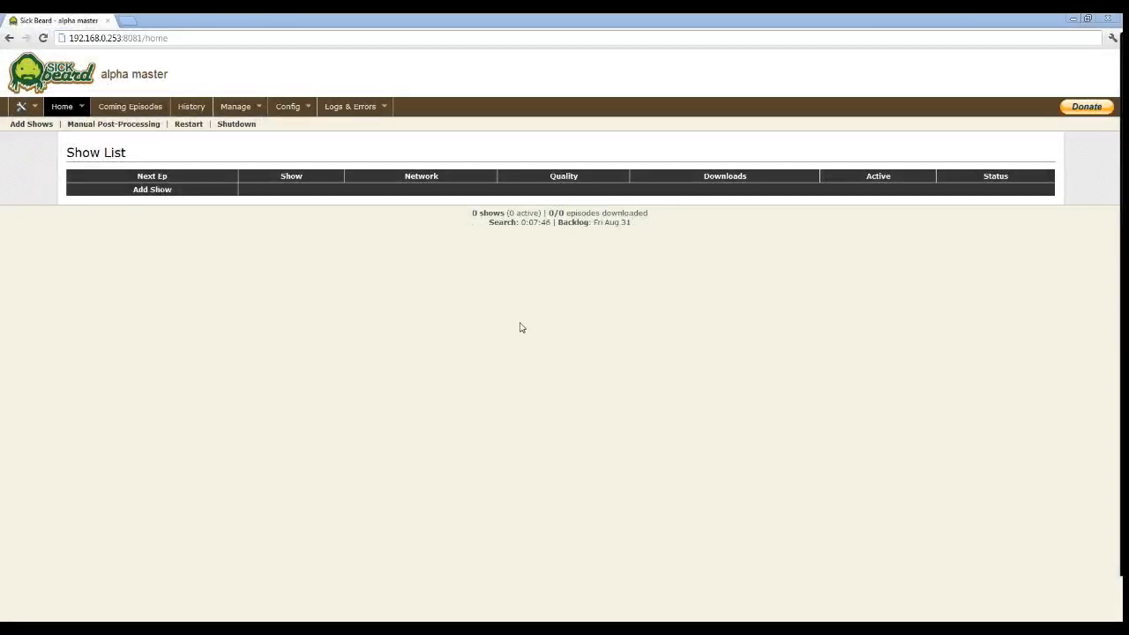
Step: Reach the General Configuration page from the Config menu
left_click(289, 105)
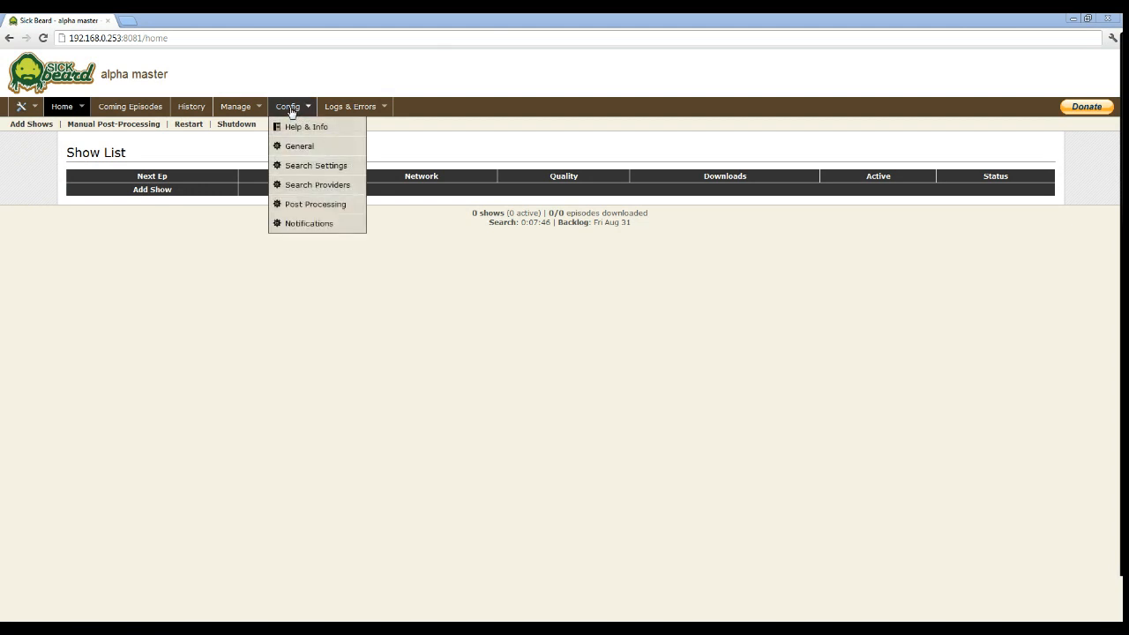
left_click(300, 145)
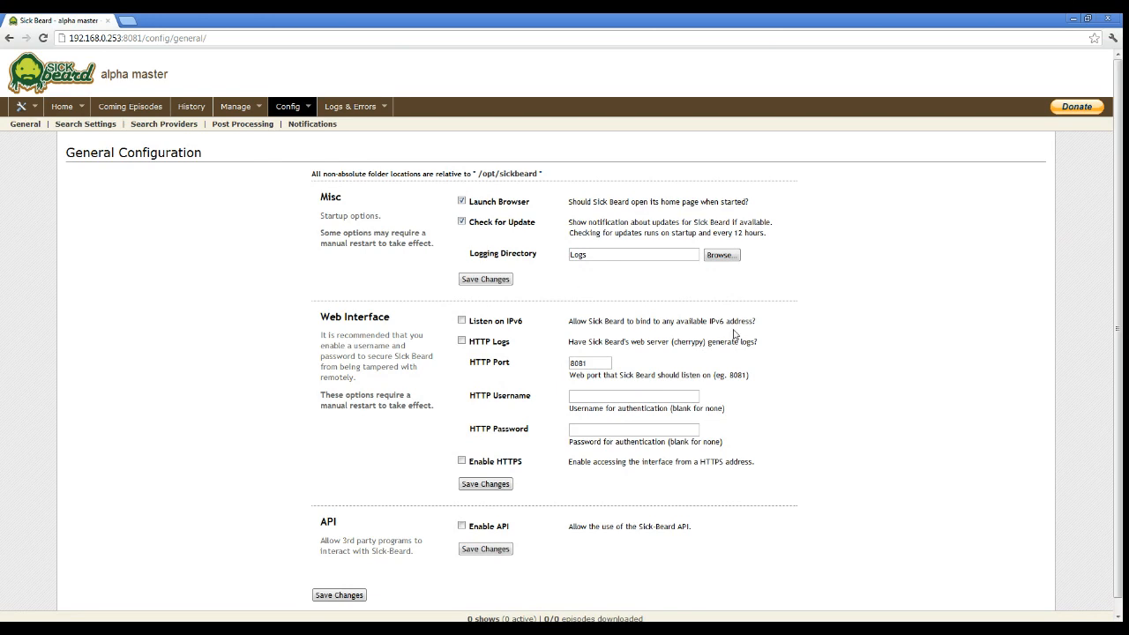
mouse_move(773, 177)
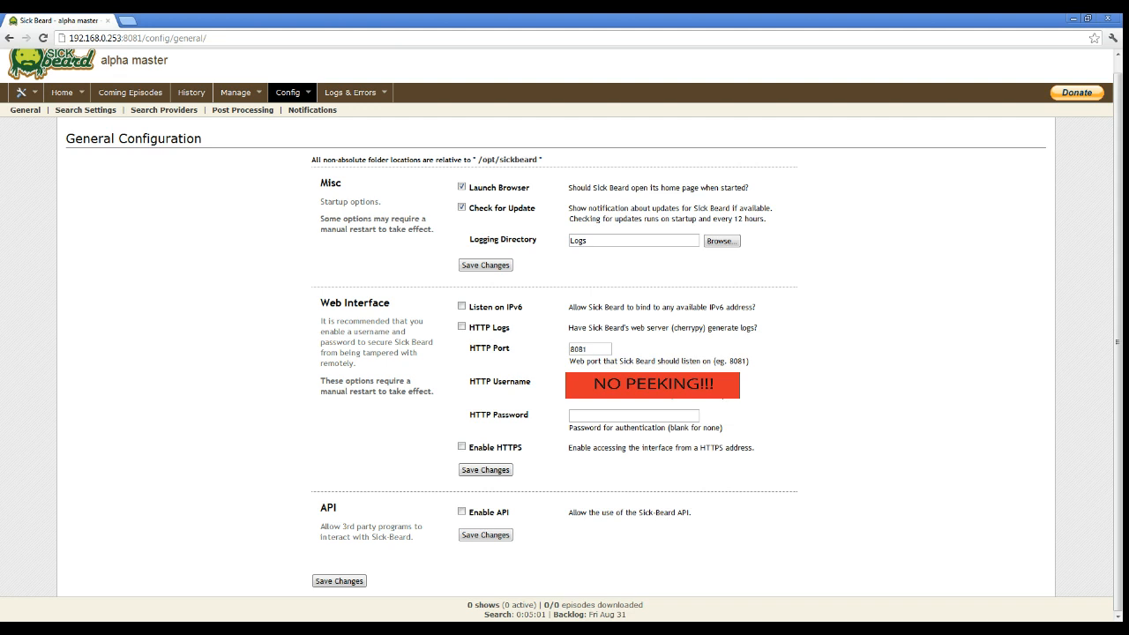
Step: Enter an HTTP username and password for the web interface and save the changes
type("••••")
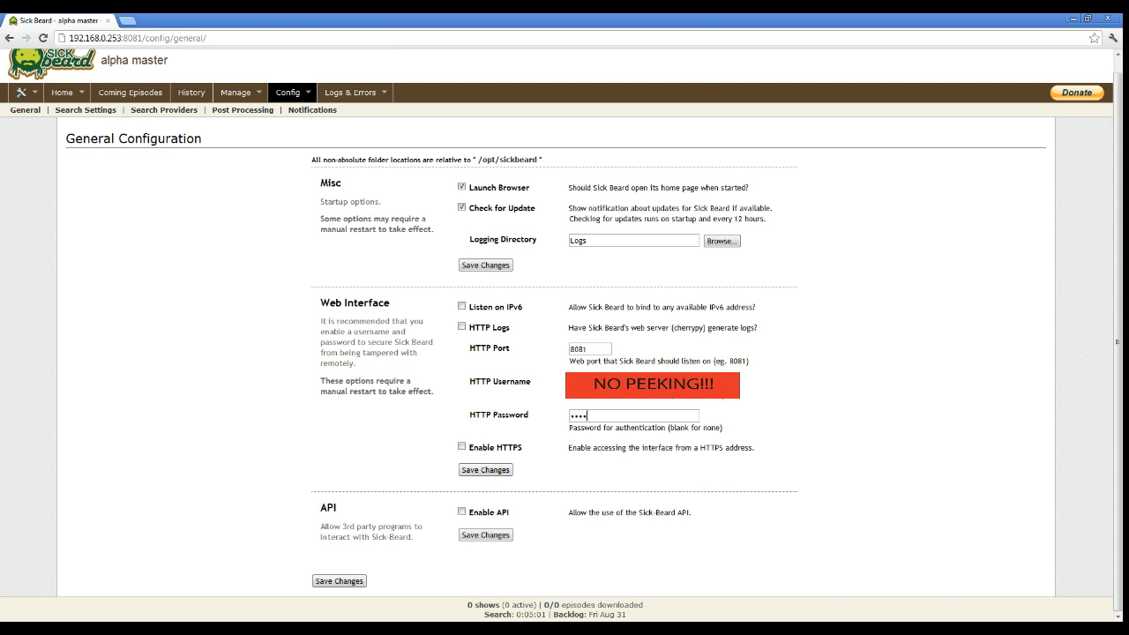
type("••••")
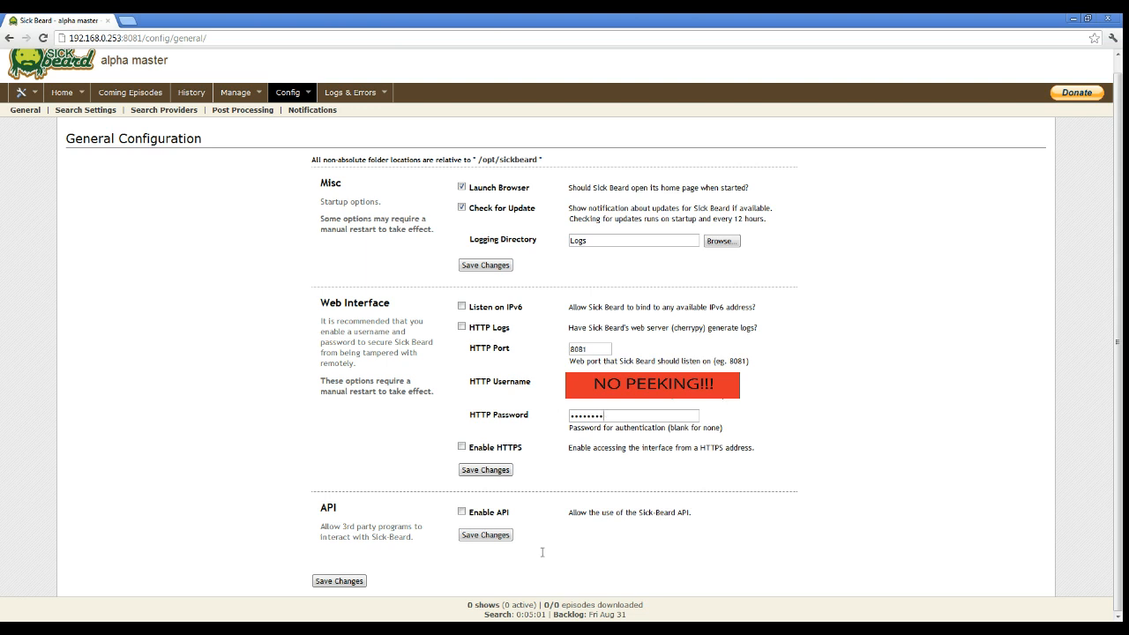
left_click(338, 580)
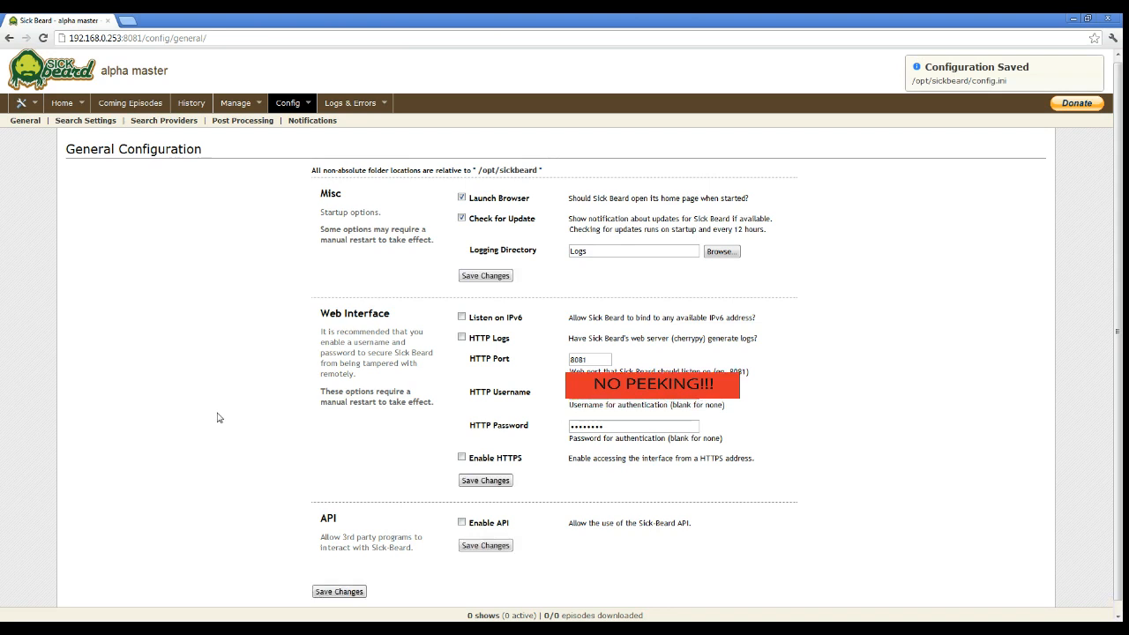
mouse_move(214, 254)
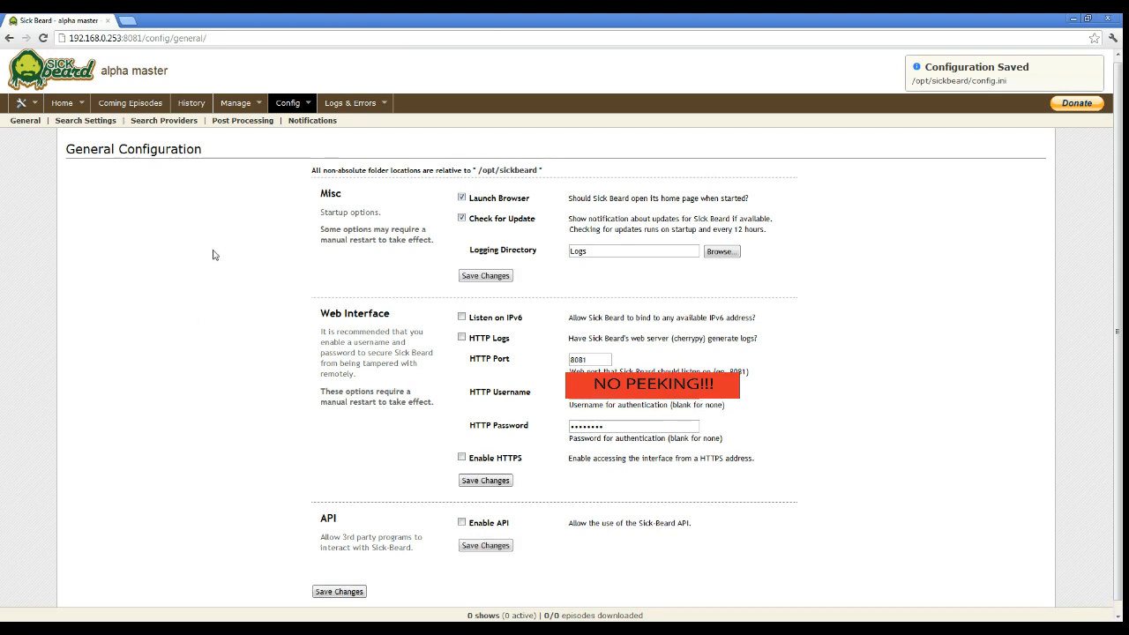
left_click(291, 102)
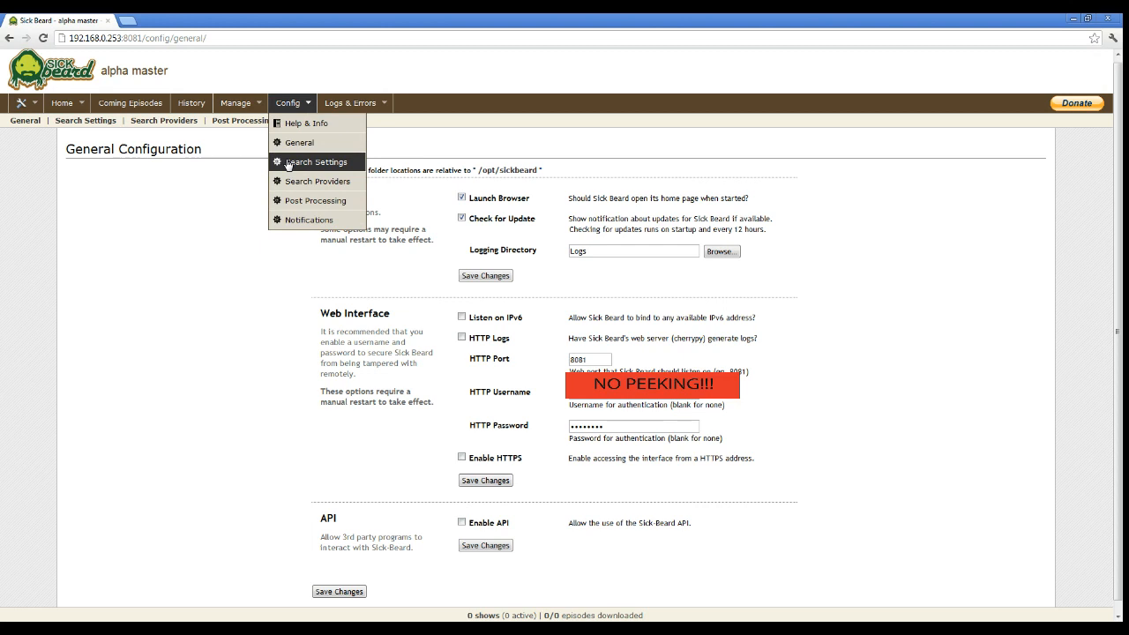
Step: Reach Search Settings and start browsing for the NZB black hole directory
left_click(317, 162)
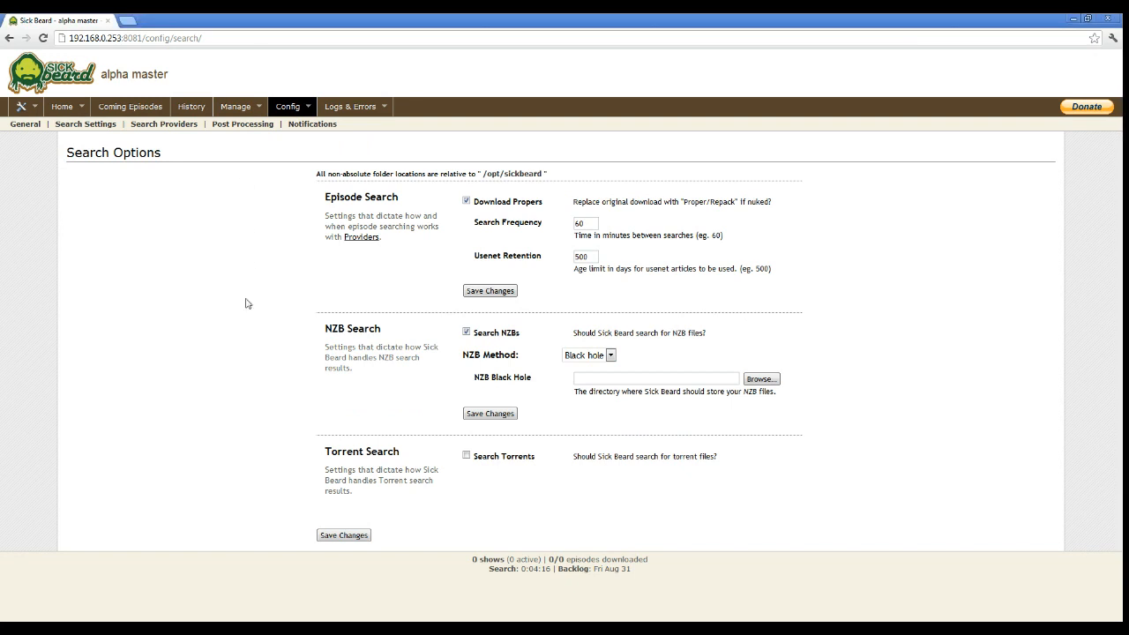
mouse_move(684, 392)
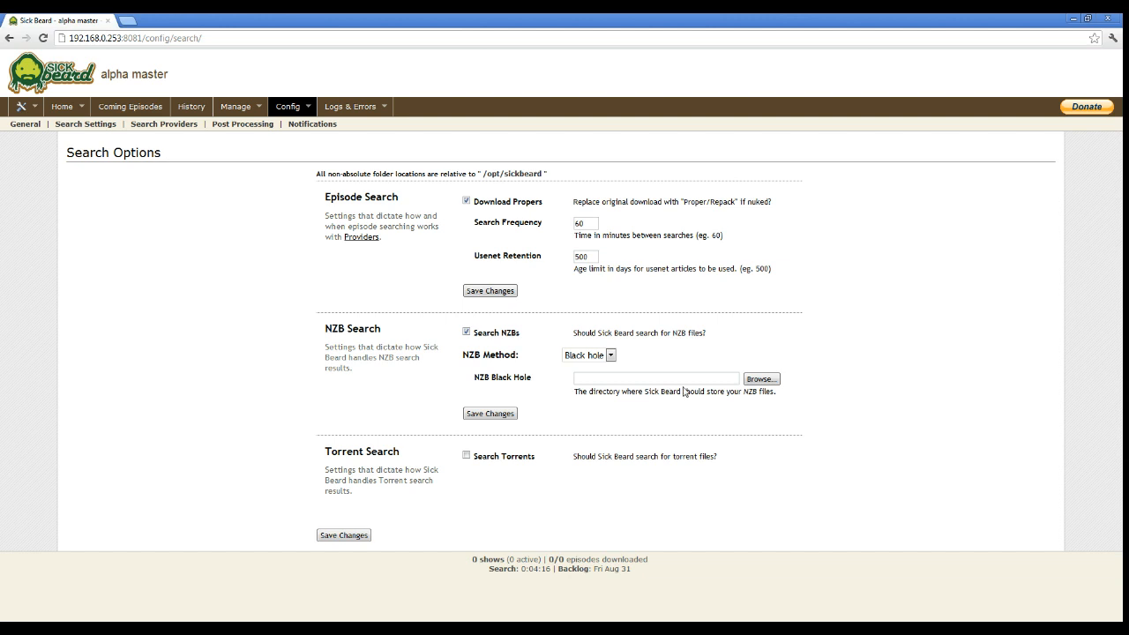
left_click(656, 378)
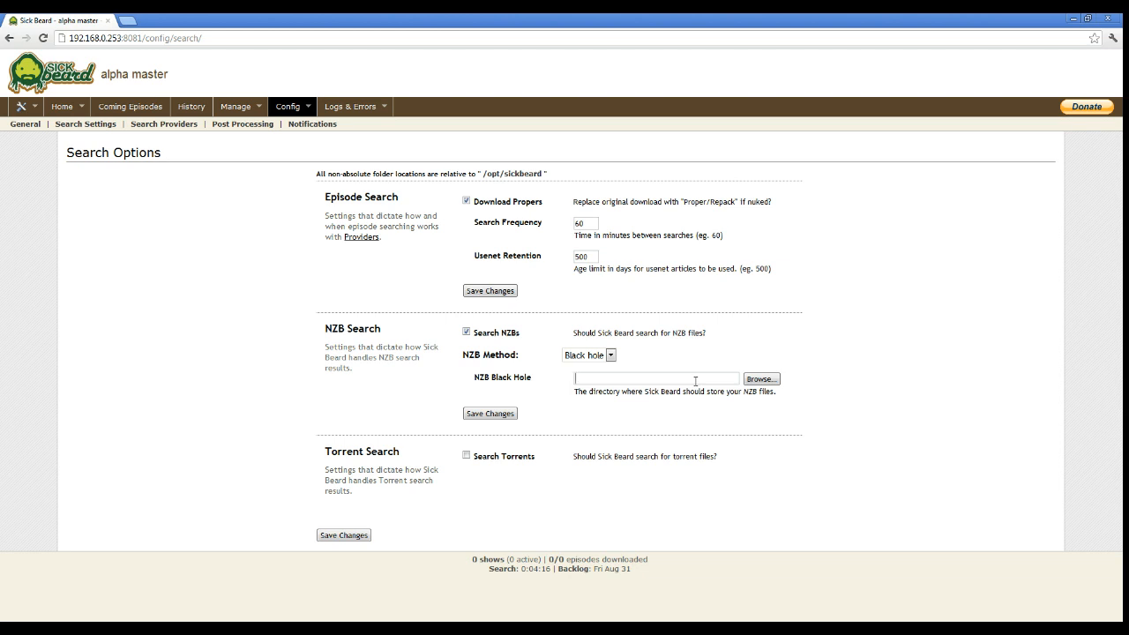
left_click(762, 377)
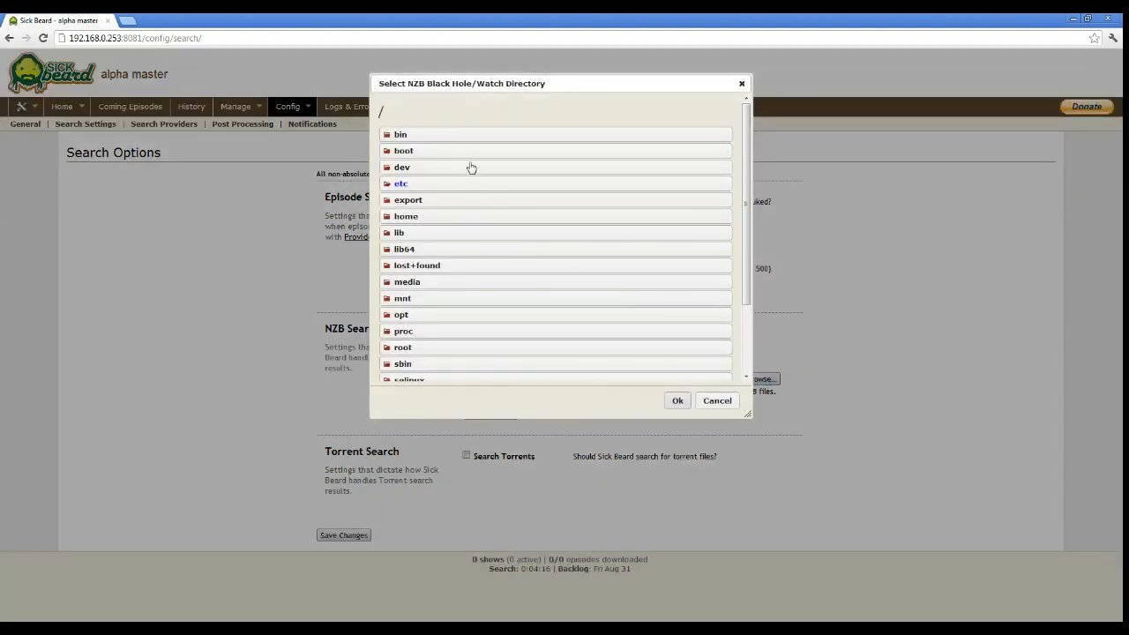
Step: Move the black hole folder chooser into the home folder toward /home/ftp/TV
scroll("down", 3)
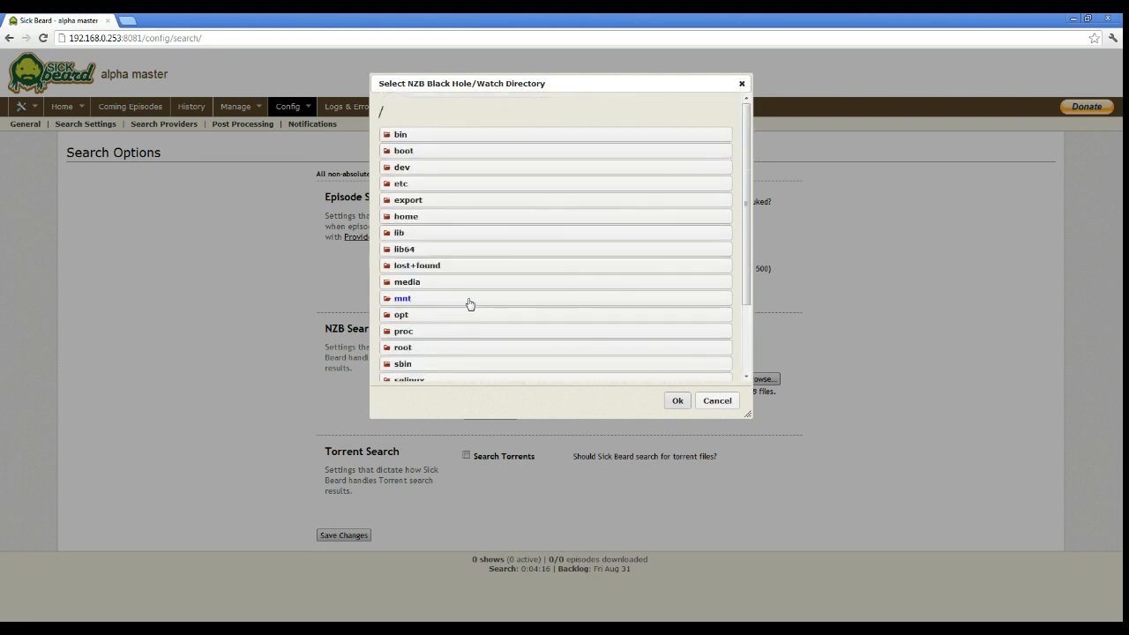
mouse_move(430, 303)
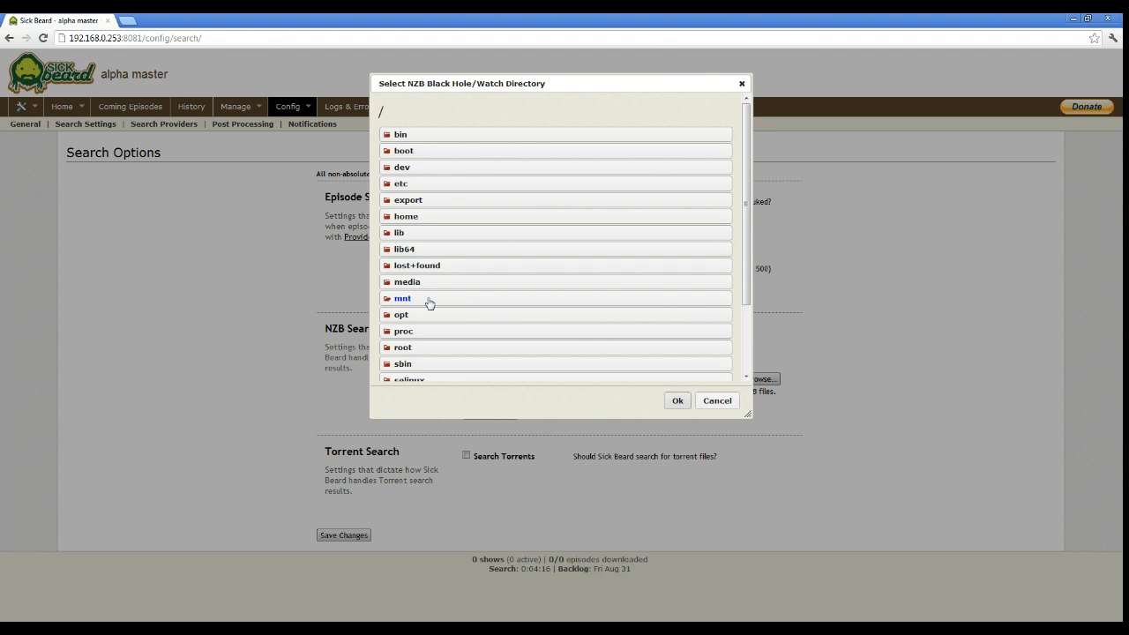
scroll("down", 3)
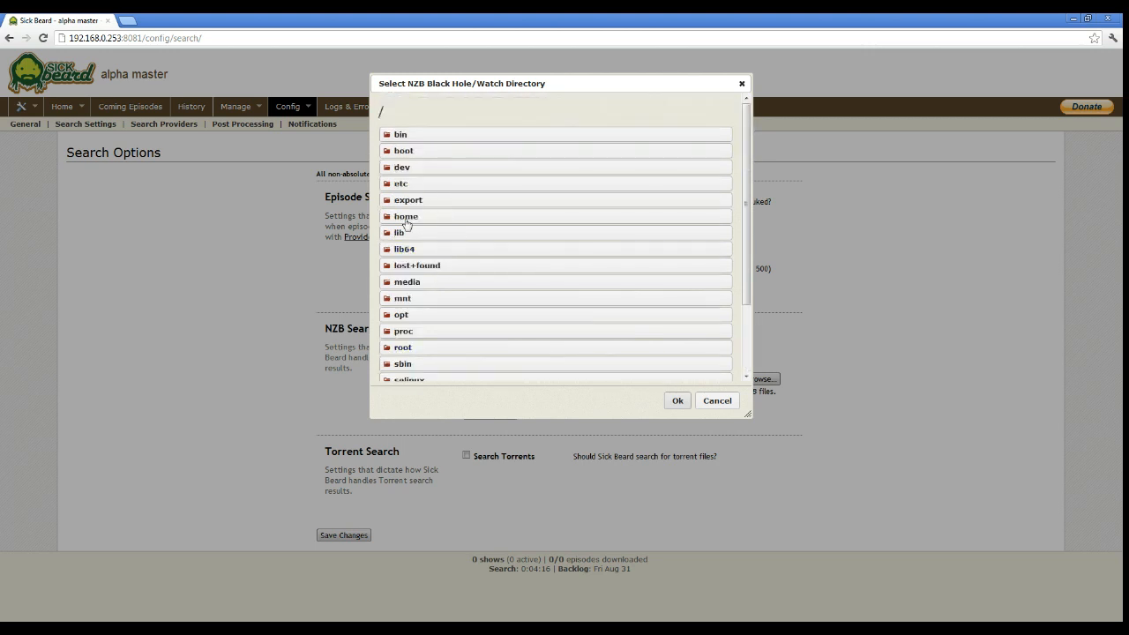
left_click(406, 215)
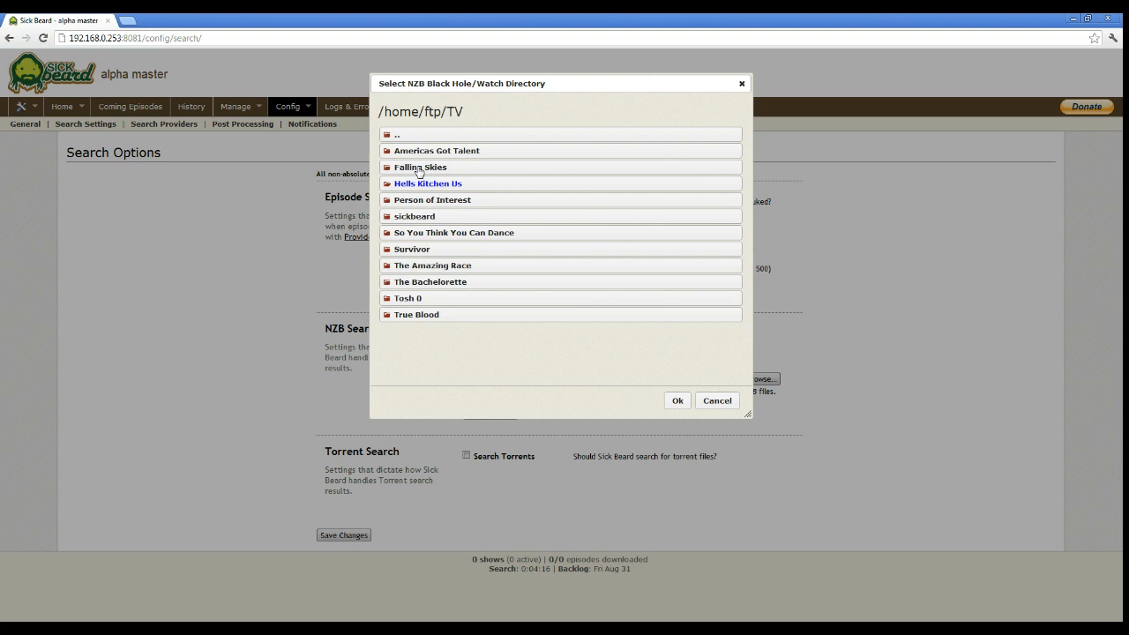
mouse_move(425, 218)
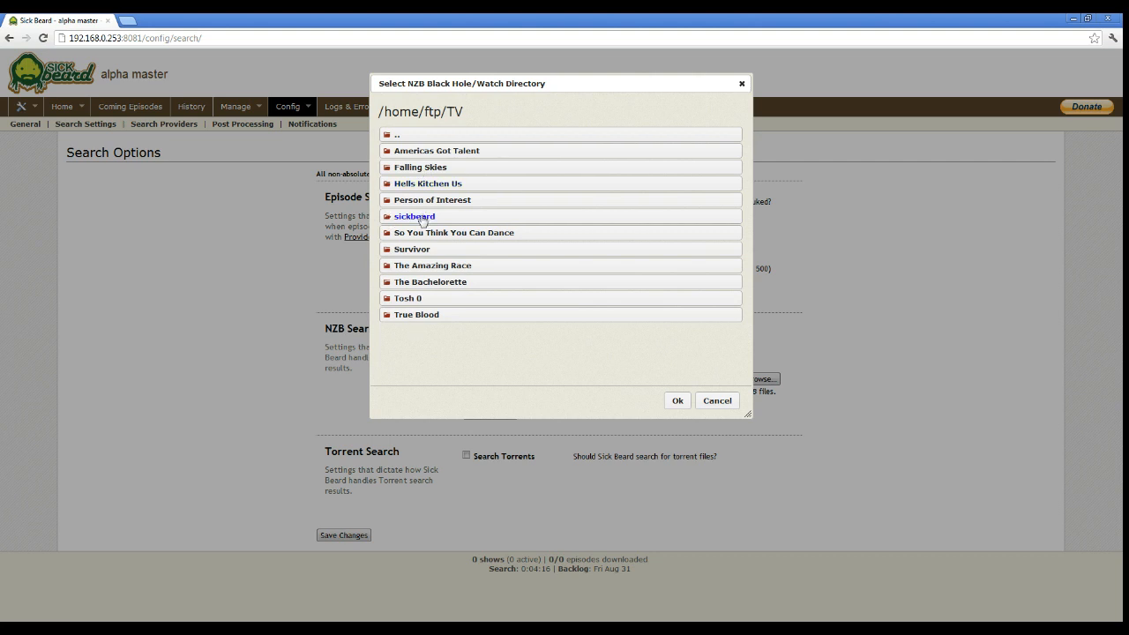